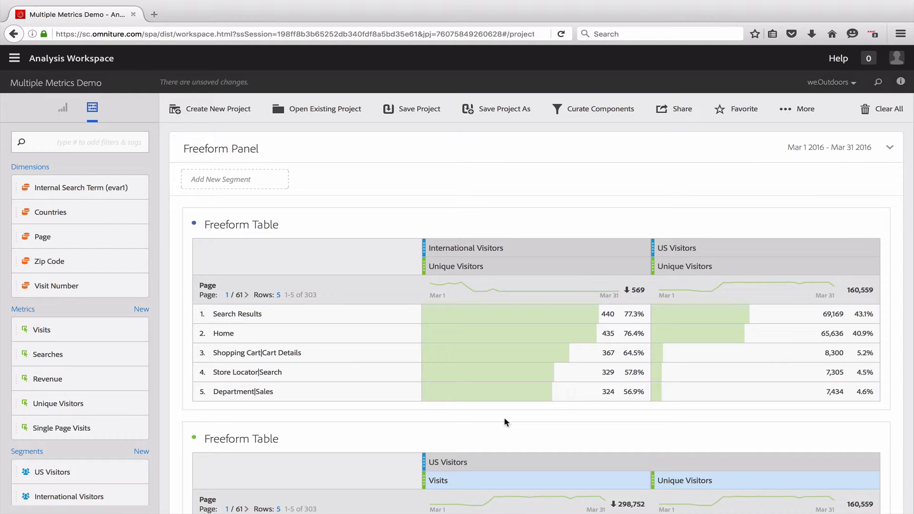
pyautogui.moveTo(678, 120)
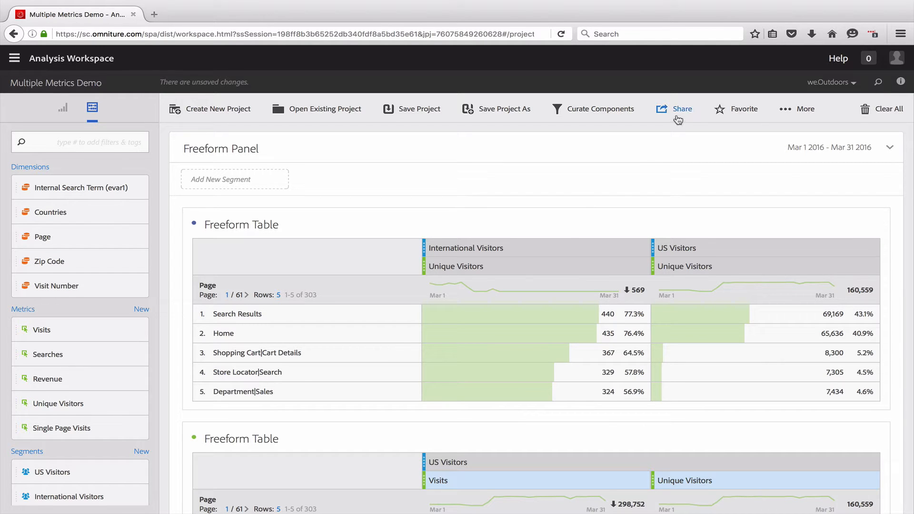
# Step: Start sharing Multiple Metrics Demo and add a user from the recipients list
pyautogui.click(681, 109)
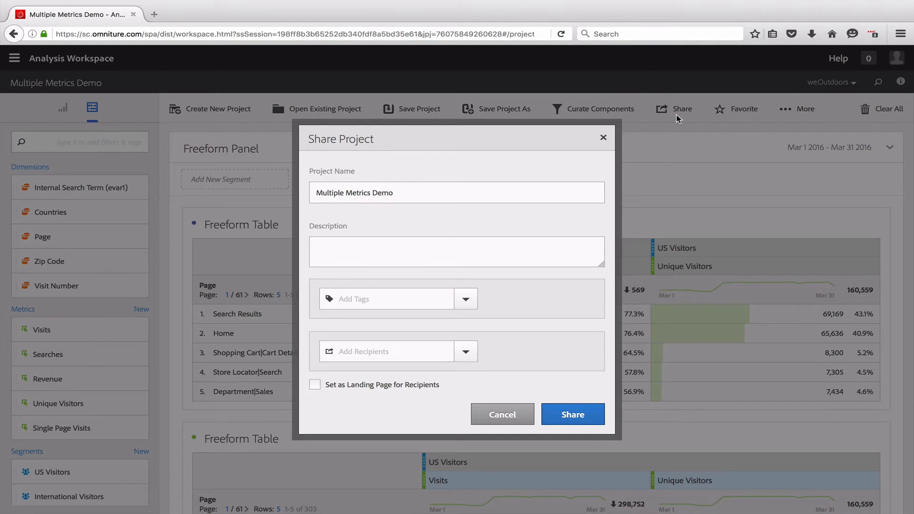
pyautogui.click(466, 352)
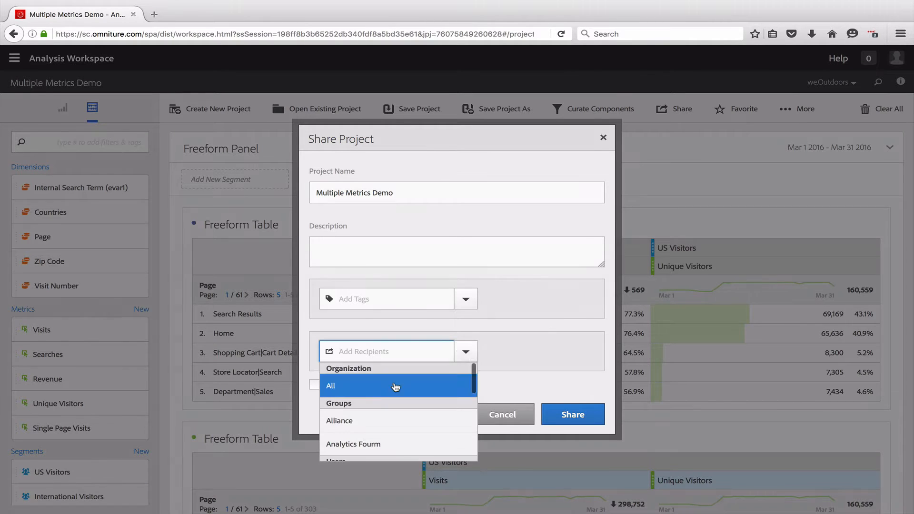
pyautogui.scroll(-3)
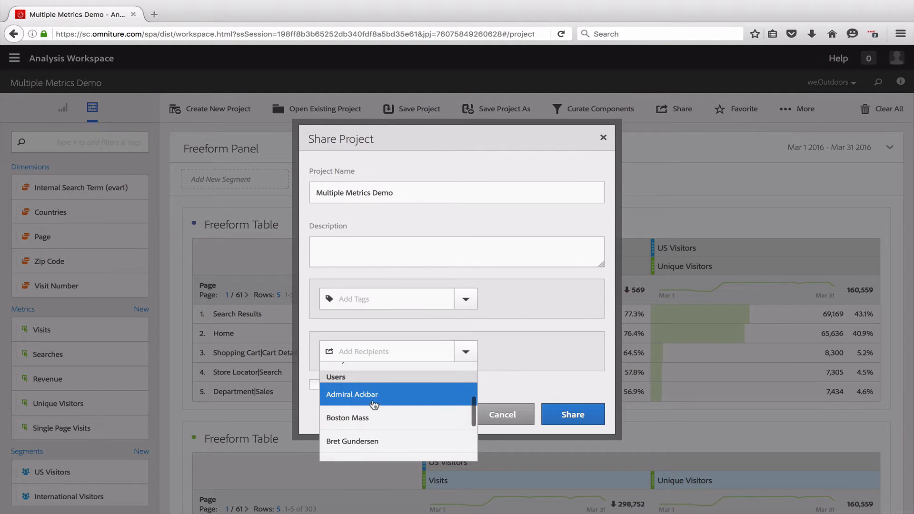
pyautogui.click(351, 394)
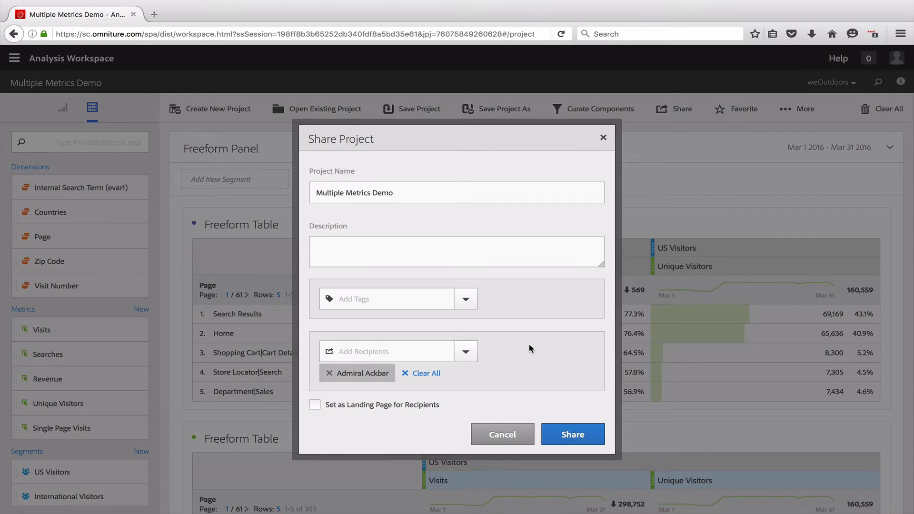
pyautogui.moveTo(363, 438)
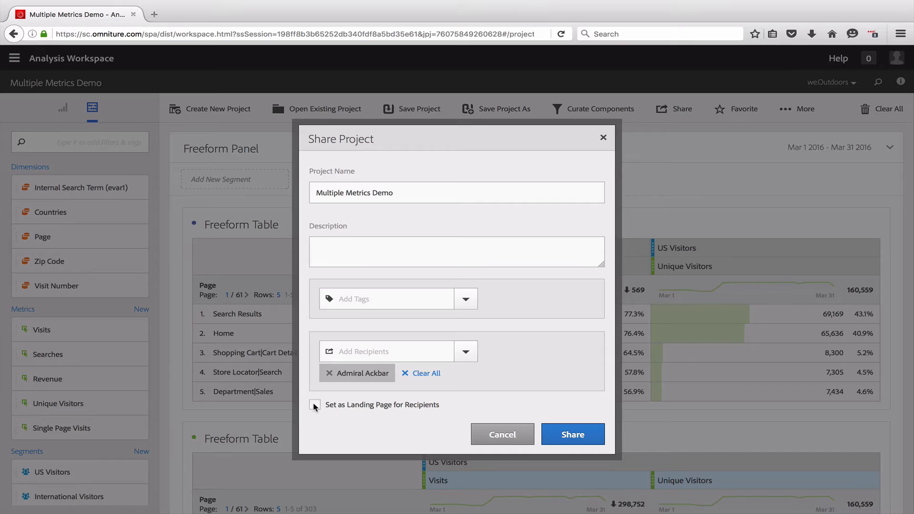
# Step: Enable 'Set as Landing Page for Recipients' for the shared project
pyautogui.click(315, 405)
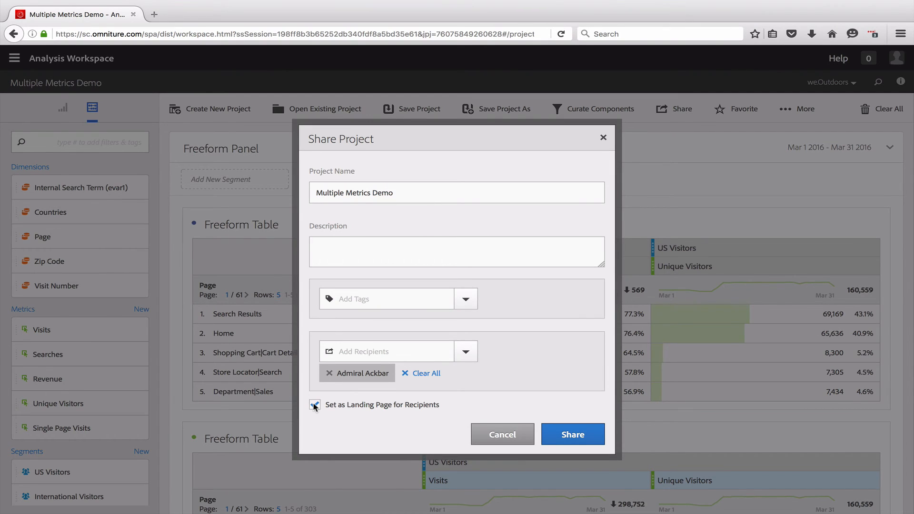
# Step: Confirm sharing the project with the recipient and dismiss the SUCCESS banner
pyautogui.click(572, 434)
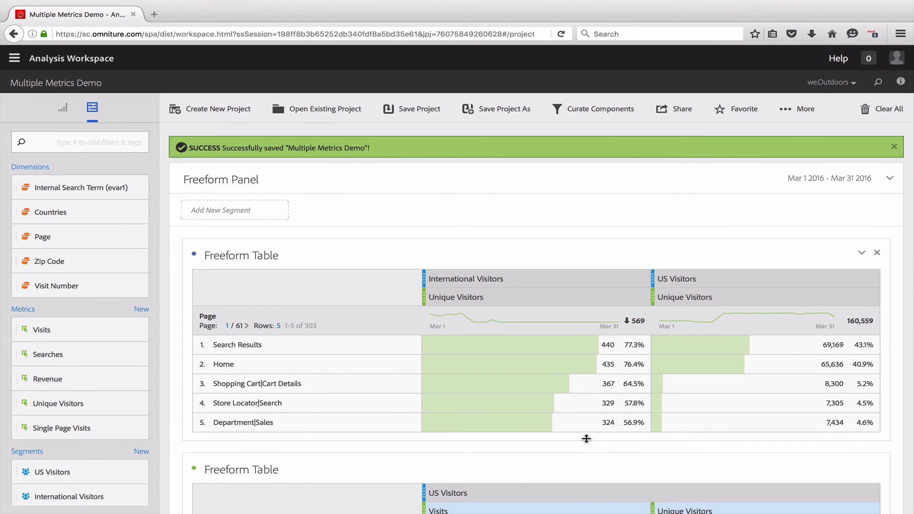
pyautogui.click(893, 147)
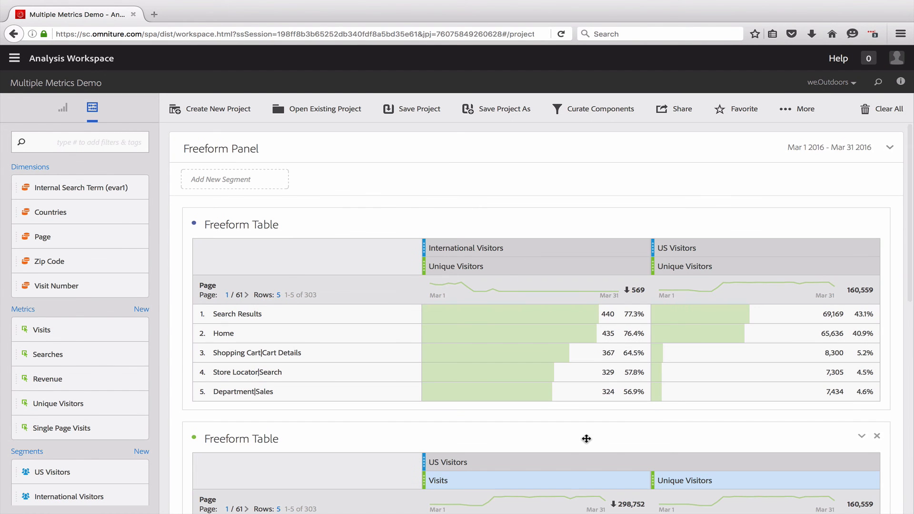